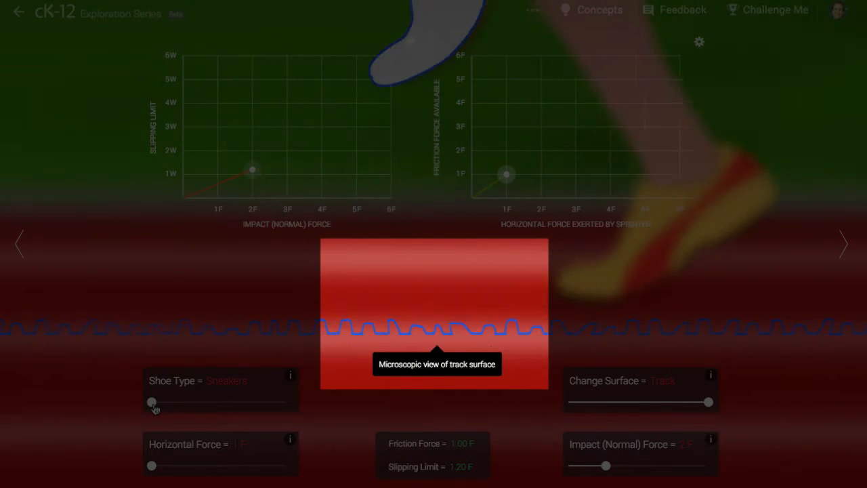
# Step: Move the shoe type through Sports to Studs, raising the slipping limit to 1.60 F
pyautogui.moveTo(152, 401); pyautogui.dragTo(187, 401)
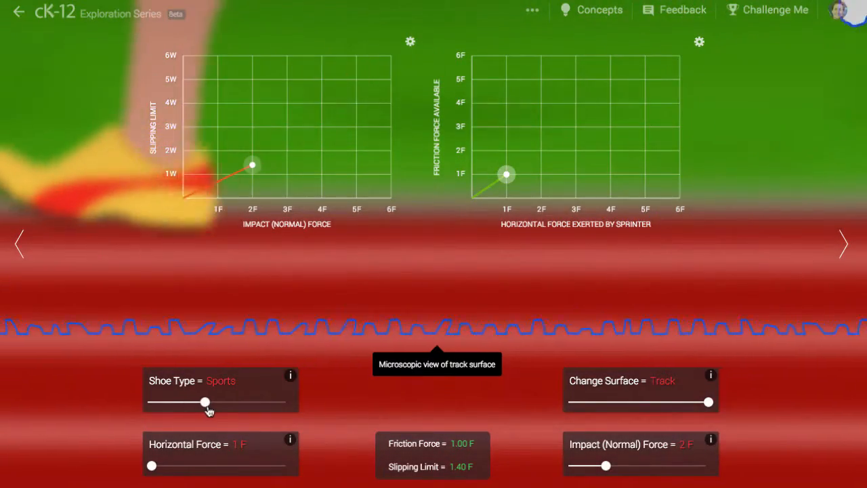
pyautogui.moveTo(206, 401); pyautogui.dragTo(228, 400)
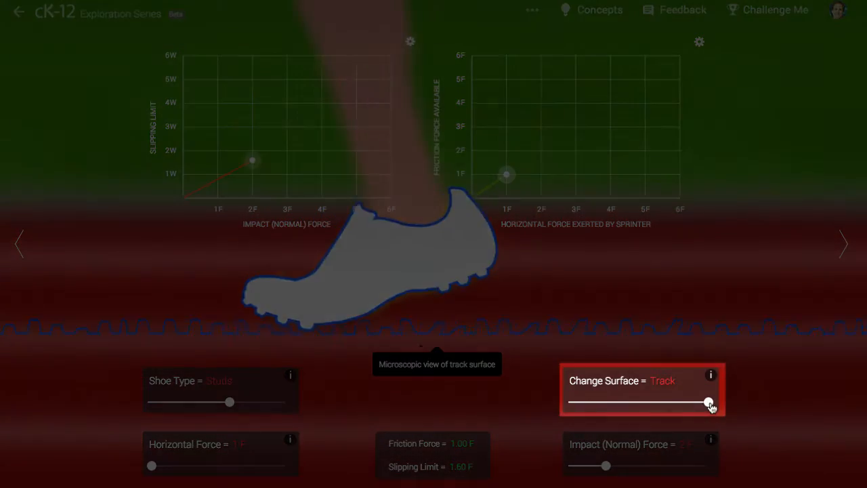
pyautogui.moveTo(708, 401); pyautogui.dragTo(667, 401)
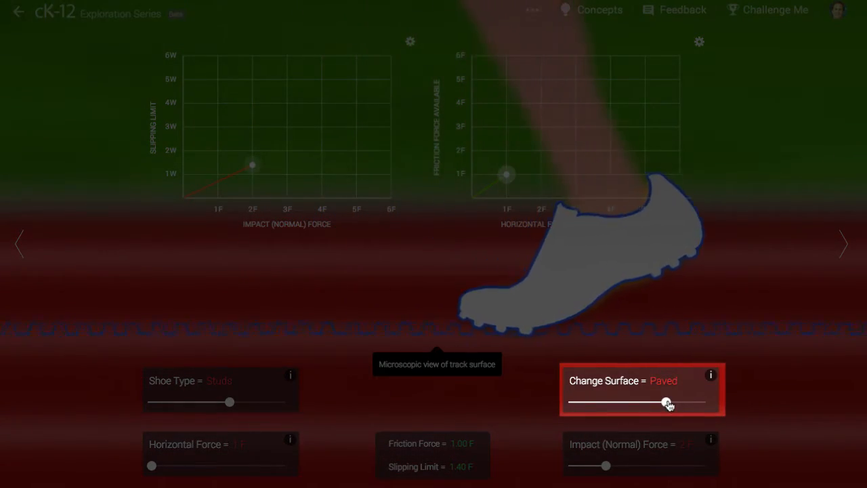
pyautogui.moveTo(666, 401); pyautogui.dragTo(571, 400)
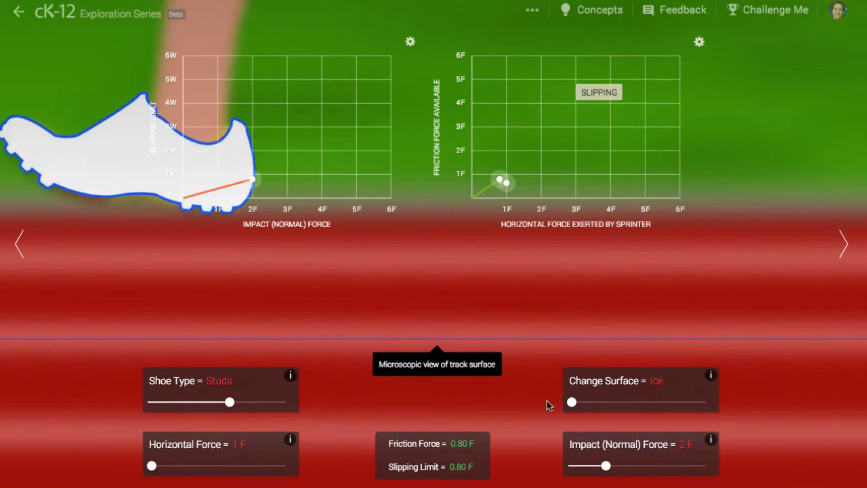
pyautogui.moveTo(572, 401); pyautogui.dragTo(710, 401)
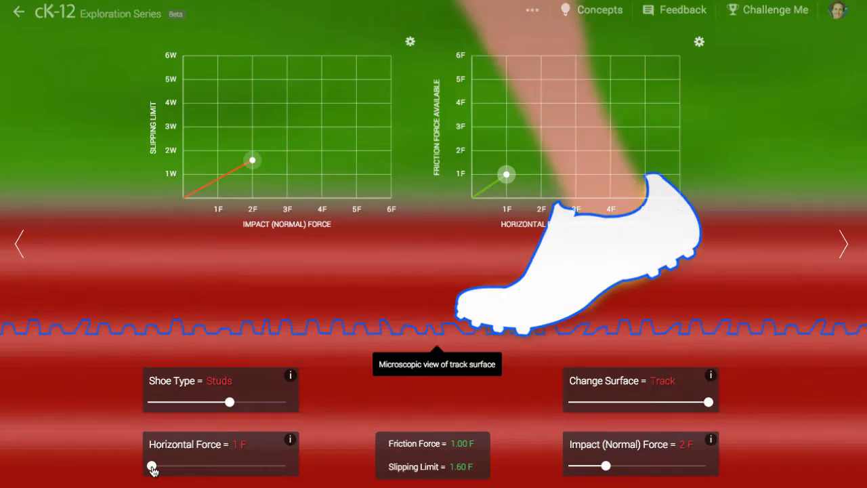
# Step: Set horizontal force to 2 F and shoe type to Spiked; the sprinter still slips
pyautogui.moveTo(151, 466); pyautogui.dragTo(187, 466)
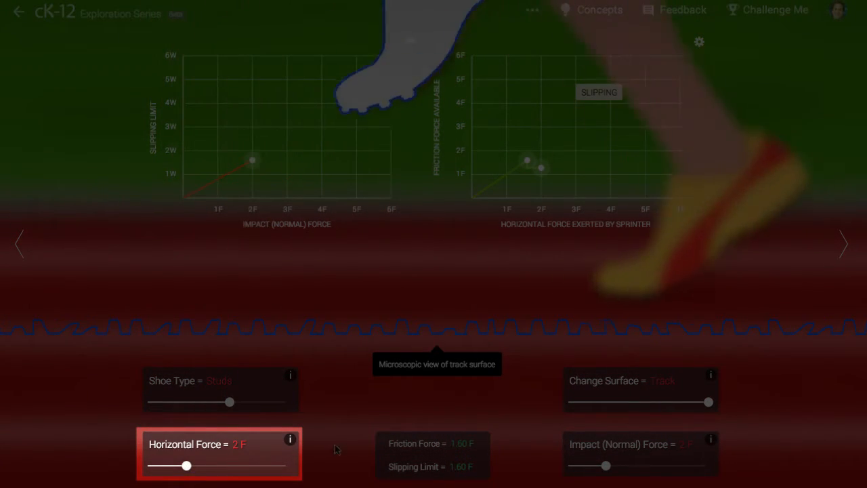
pyautogui.moveTo(229, 400); pyautogui.dragTo(257, 401)
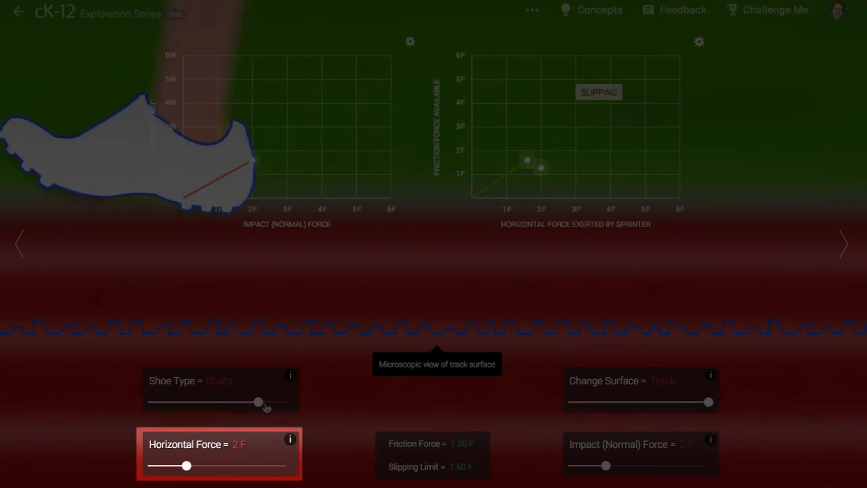
pyautogui.moveTo(258, 401); pyautogui.dragTo(287, 401)
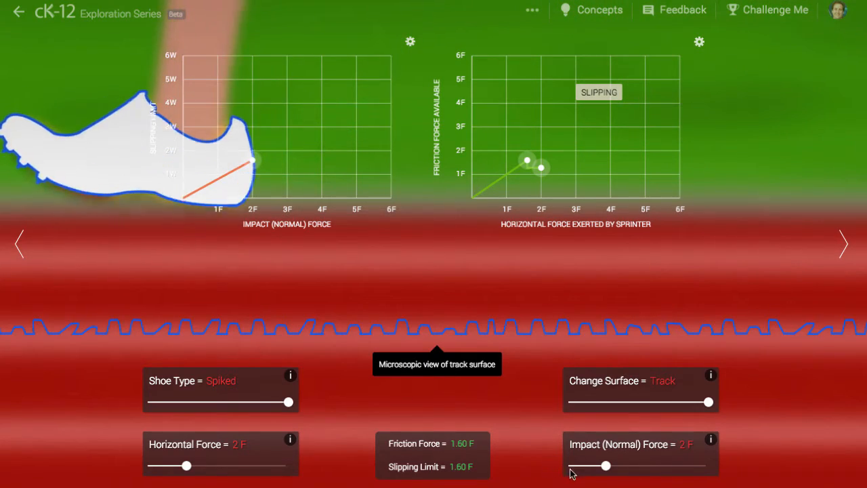
# Step: Raise the impact force to 3 F then 5 F, then adjust the horizontal force
pyautogui.moveTo(606, 466); pyautogui.dragTo(631, 466)
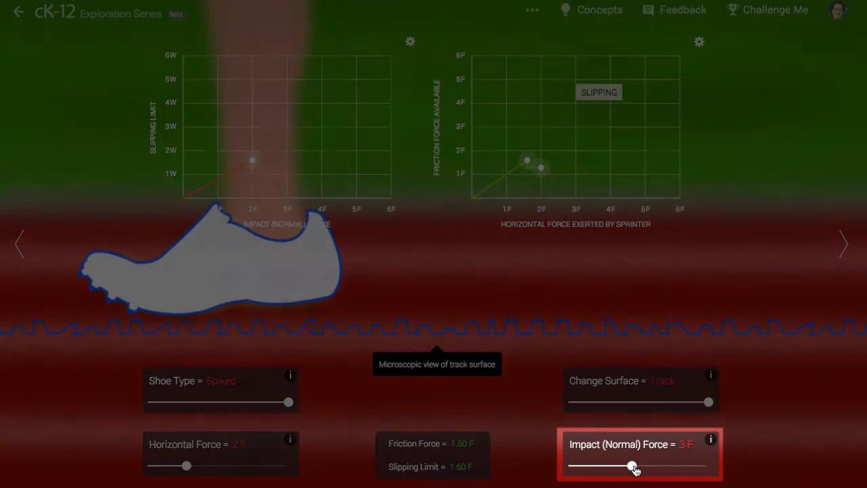
pyautogui.moveTo(631, 466); pyautogui.dragTo(642, 466)
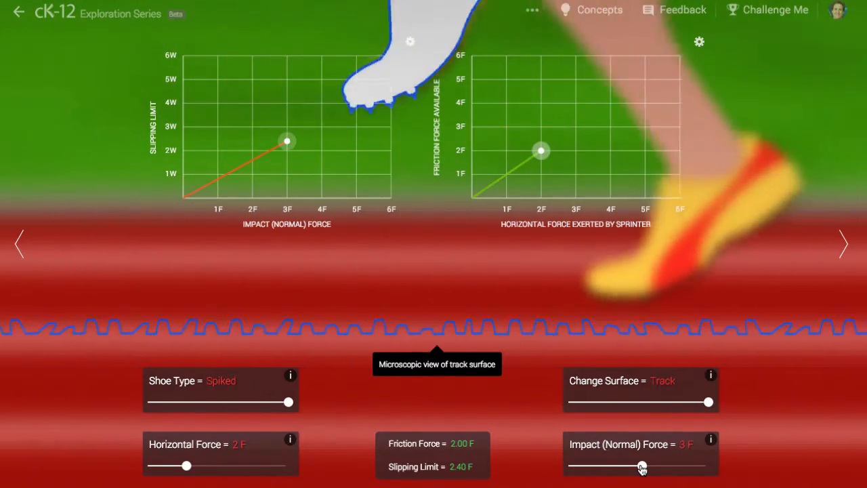
pyautogui.moveTo(641, 466); pyautogui.dragTo(707, 466)
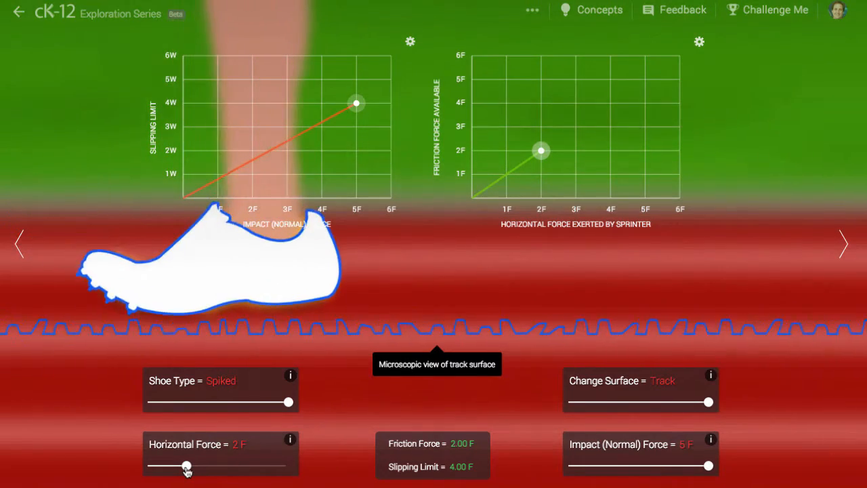
pyautogui.moveTo(187, 466); pyautogui.dragTo(287, 466)
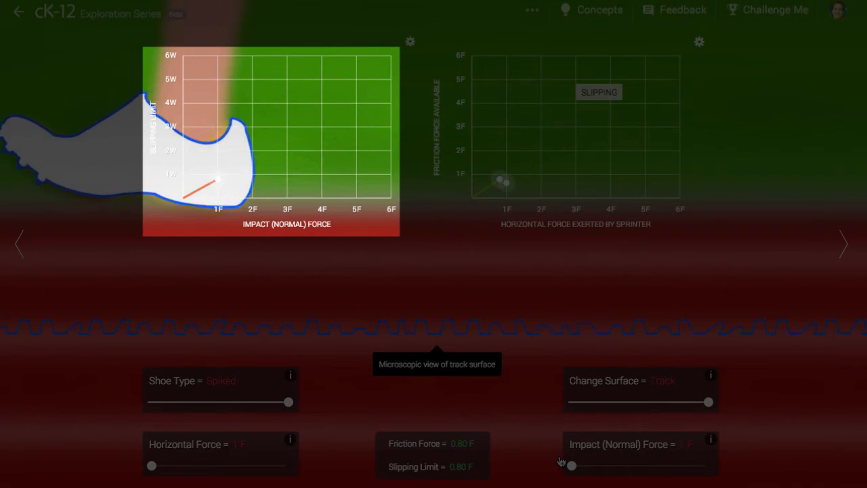
# Step: Step the impact force through 2 F and 4 F to 5 F, then adjust the right-hand shoe slider
pyautogui.moveTo(571, 465); pyautogui.dragTo(620, 466)
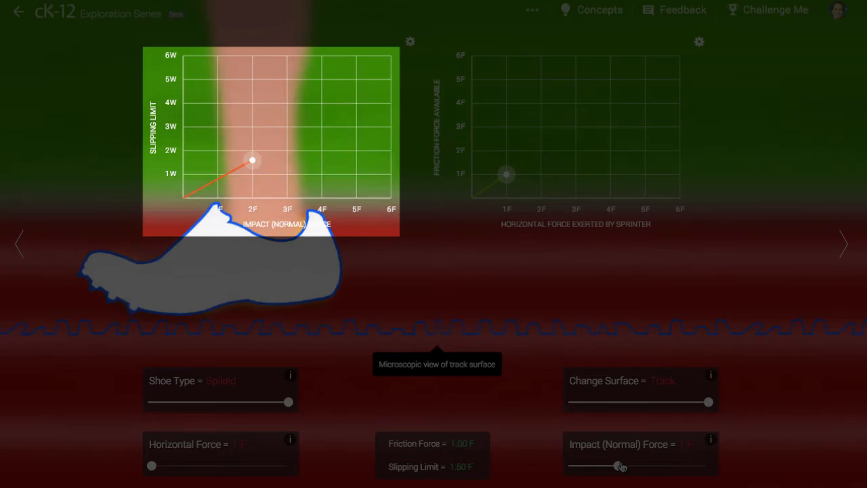
pyautogui.moveTo(617, 465); pyautogui.dragTo(661, 465)
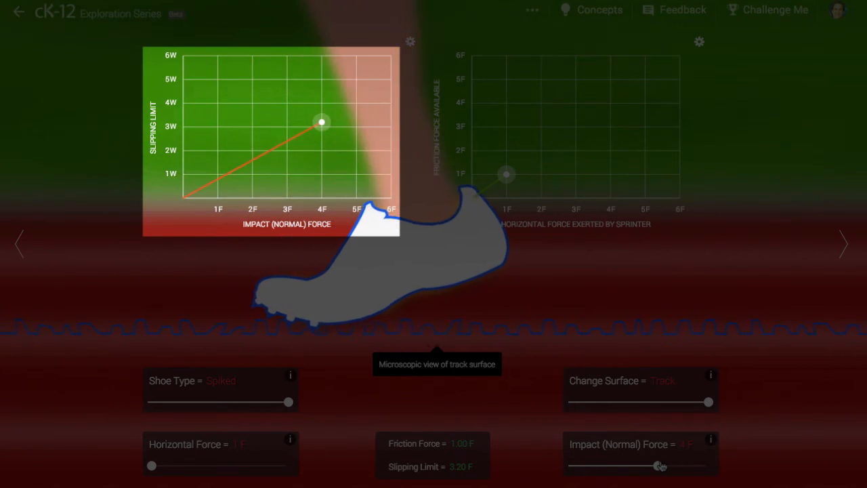
pyautogui.moveTo(657, 466); pyautogui.dragTo(706, 465)
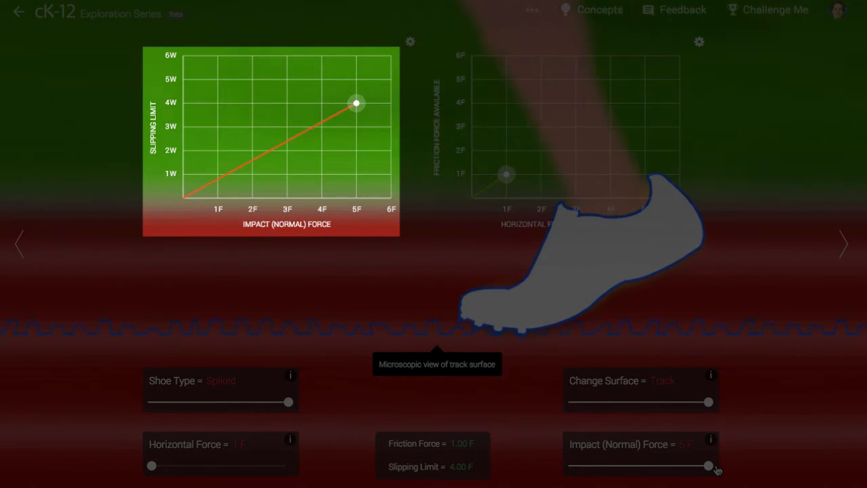
pyautogui.moveTo(710, 400); pyautogui.dragTo(604, 401)
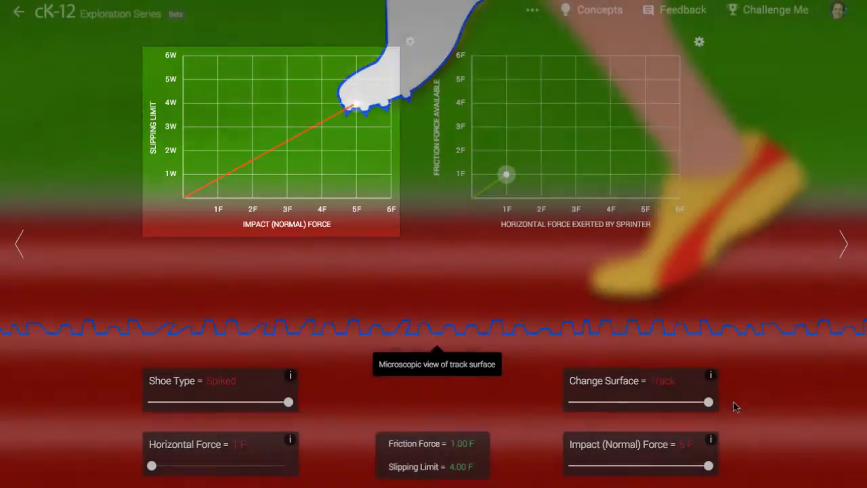
# Step: Toggle shoes Sports and back to Spiked, then raise horizontal force to 4 F so the sprinter slips
pyautogui.moveTo(287, 401); pyautogui.dragTo(216, 401)
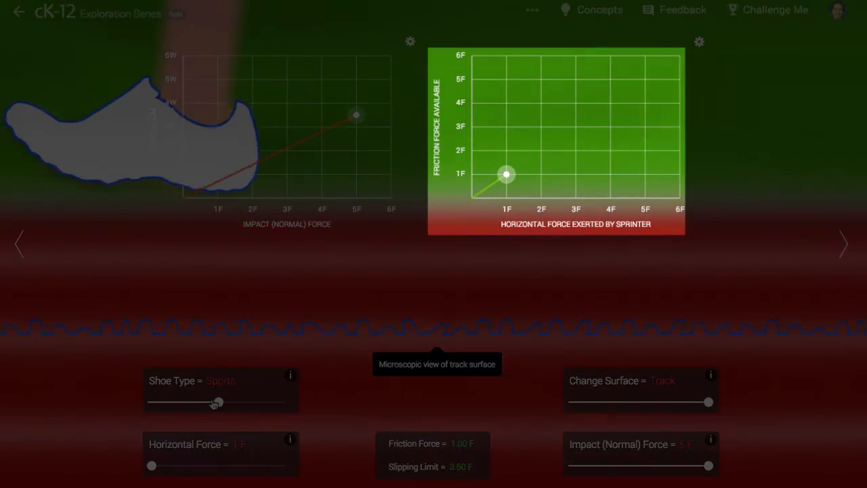
pyautogui.moveTo(215, 401); pyautogui.dragTo(287, 401)
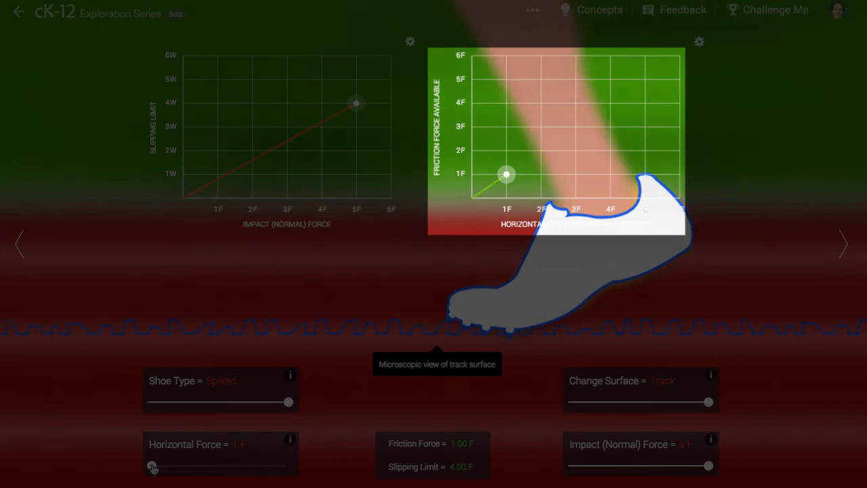
pyautogui.moveTo(152, 466); pyautogui.dragTo(271, 466)
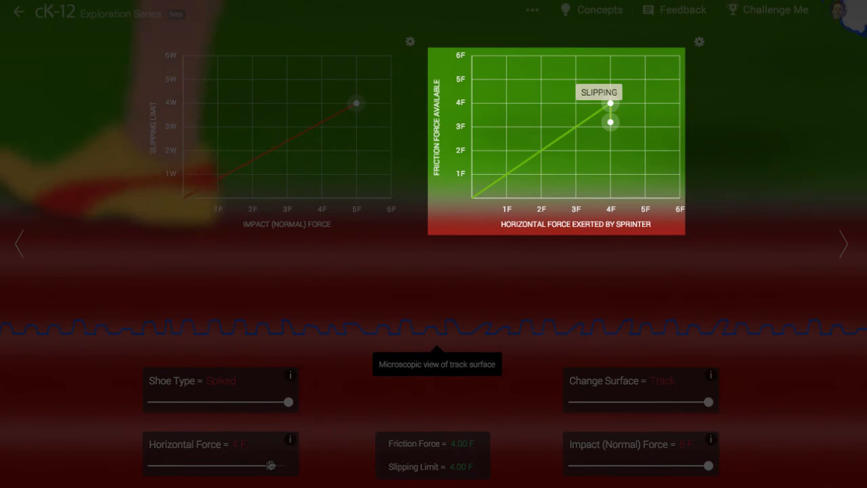